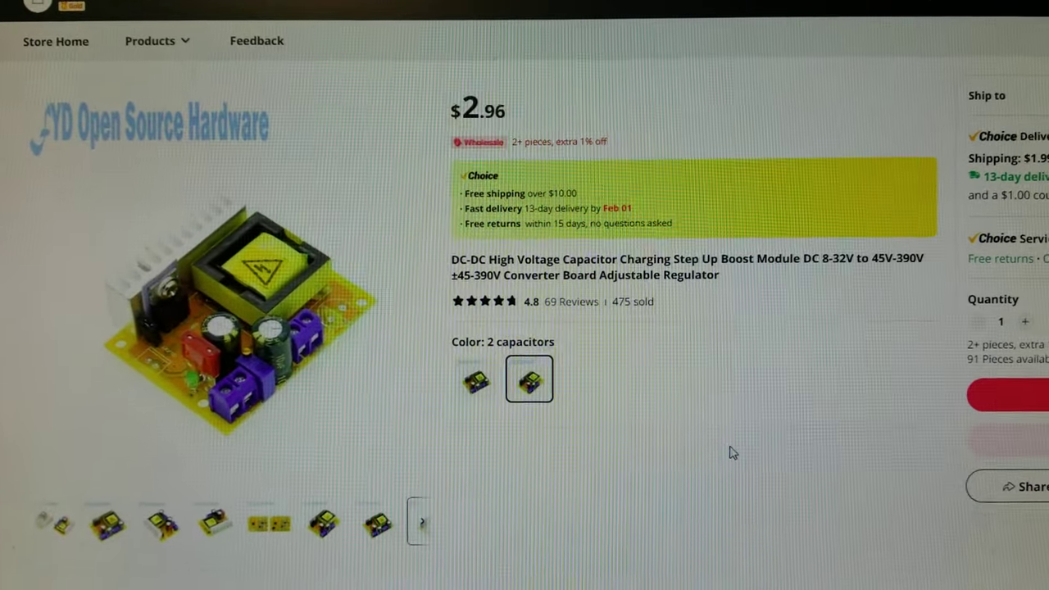
{"action": "scroll", "scroll_direction": "down", "scroll_amount": 3}
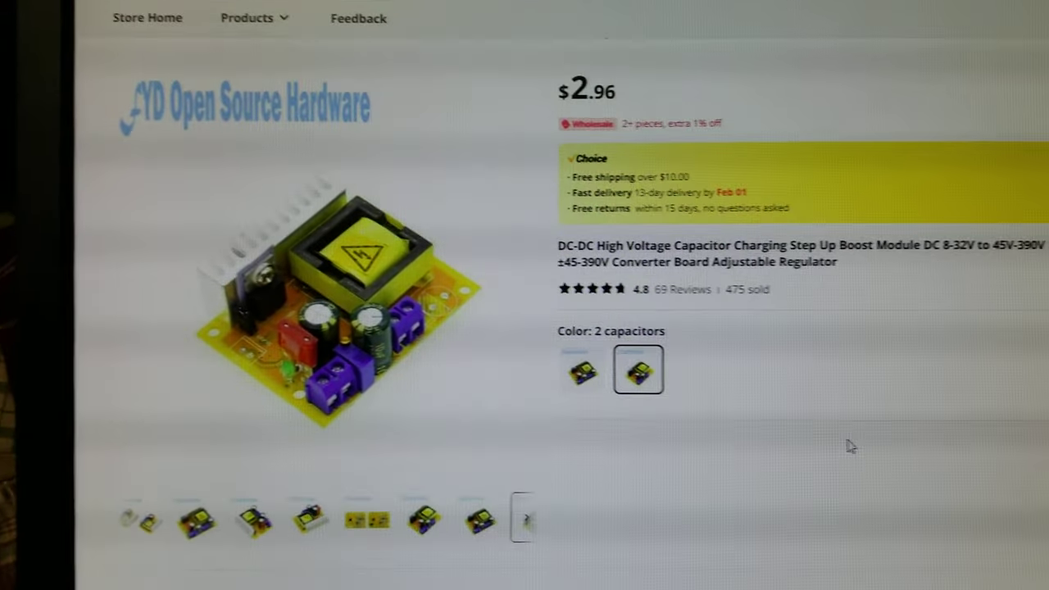
{"action": "scroll", "scroll_direction": "down", "scroll_amount": 3}
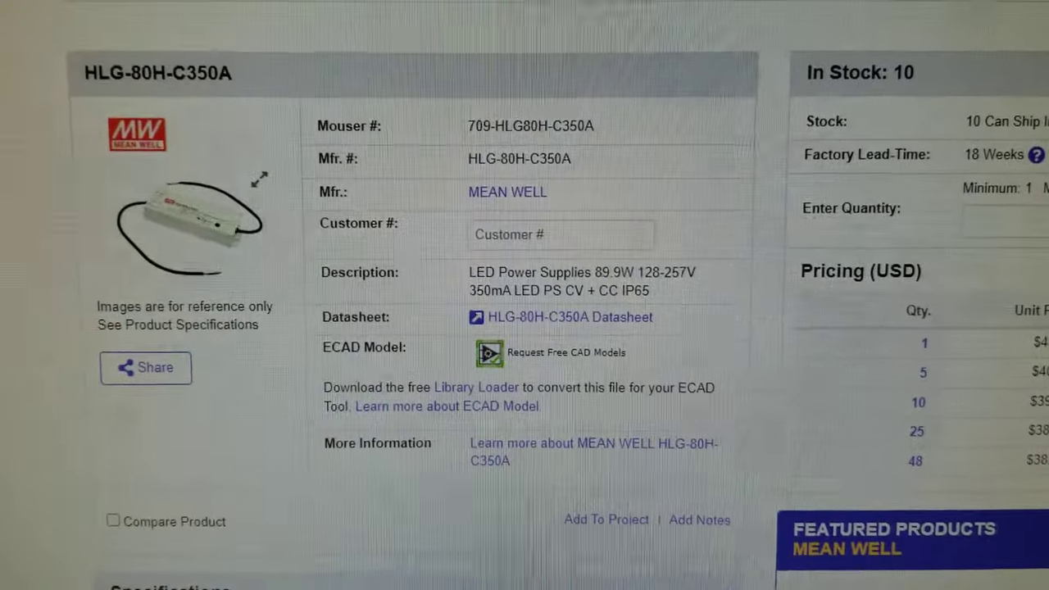
{"action": "scroll", "scroll_direction": "down", "scroll_amount": 3}
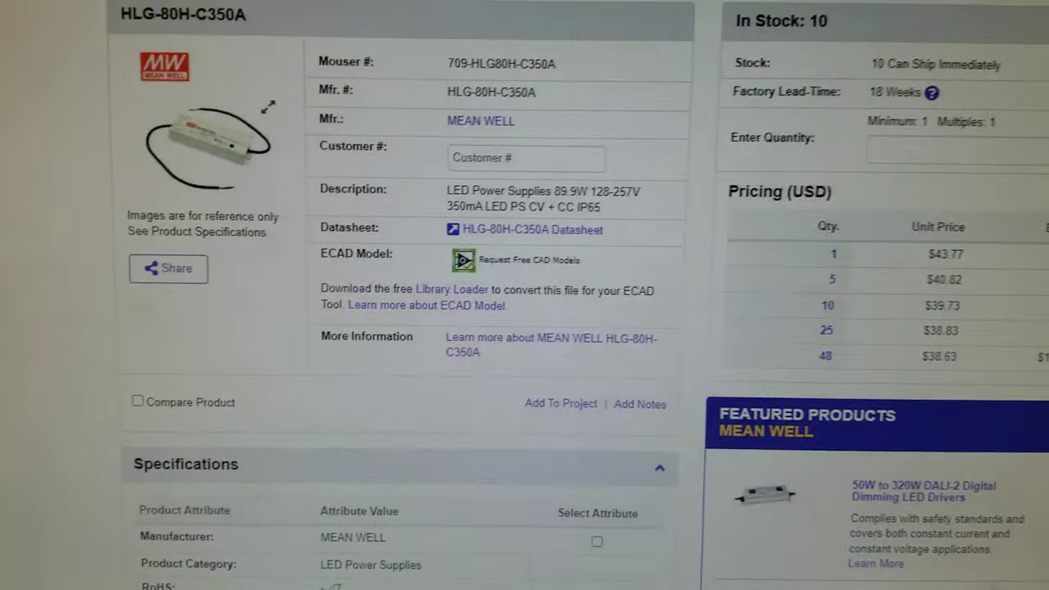
{"action": "scroll", "scroll_direction": "down", "scroll_amount": 3}
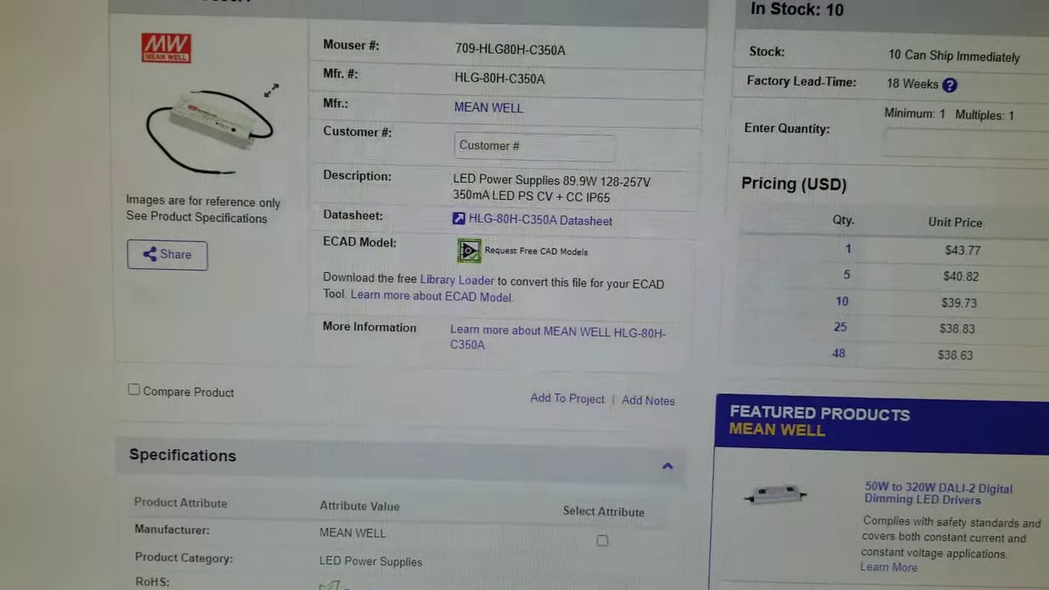
{"action": "scroll", "scroll_direction": "down", "scroll_amount": 3}
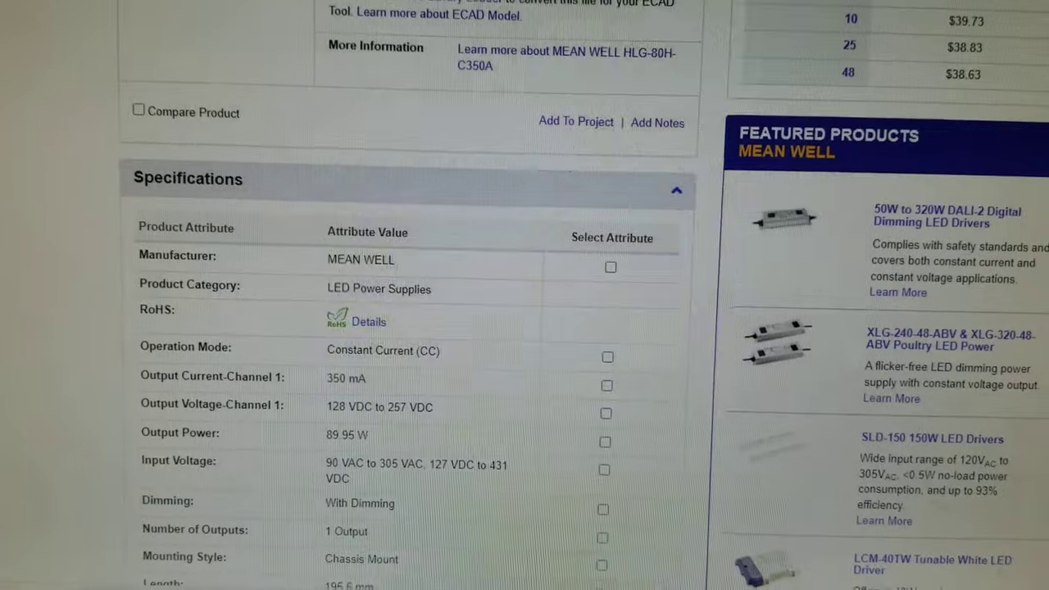
{"action": "scroll", "scroll_direction": "down", "scroll_amount": 3}
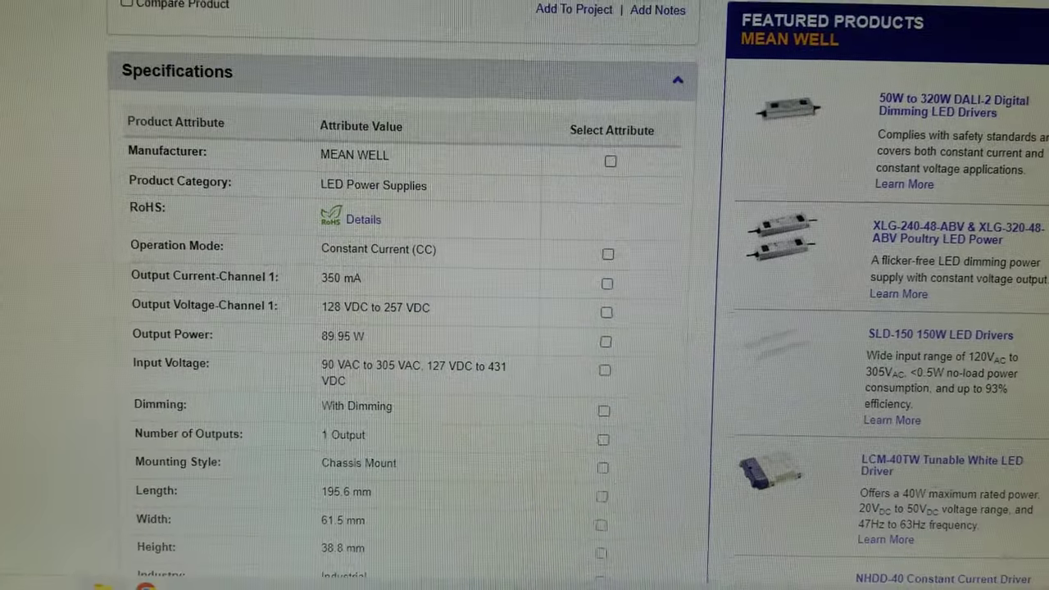
{"action": "scroll", "scroll_direction": "down", "scroll_amount": 3}
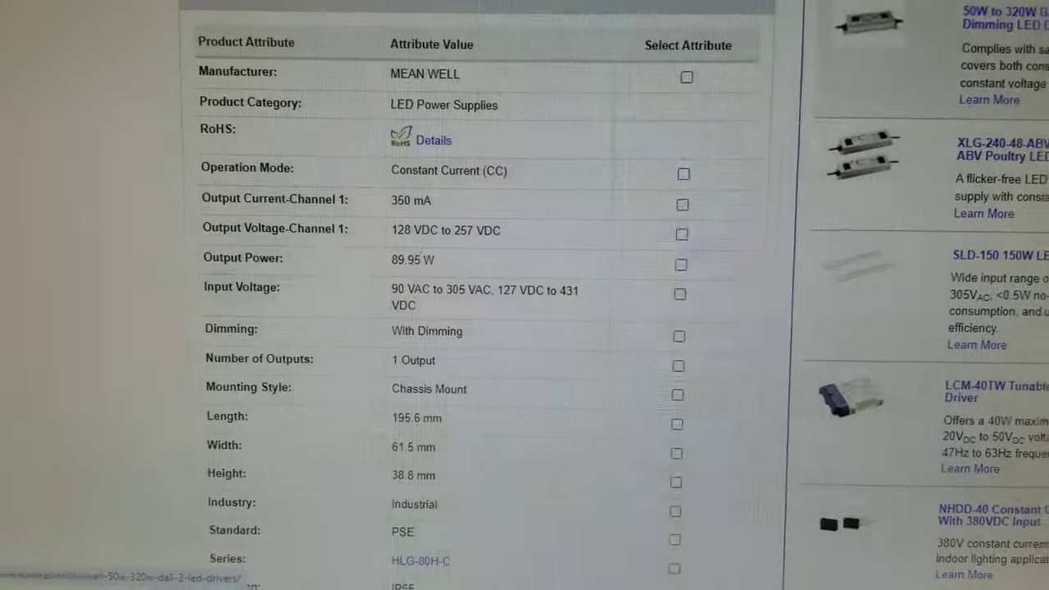
{"action": "scroll", "scroll_direction": "down", "scroll_amount": 3}
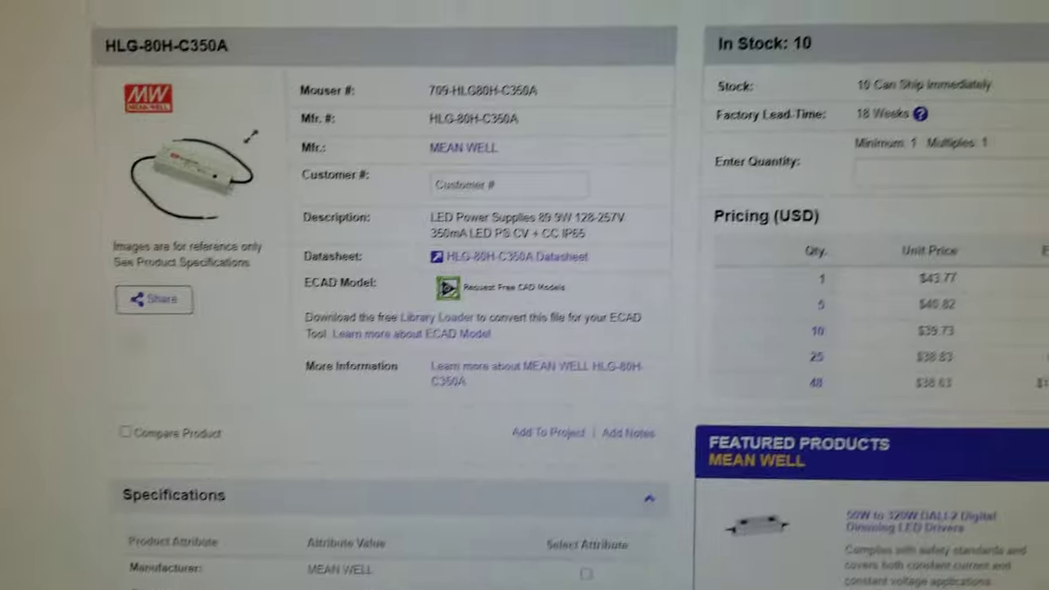
{"action": "scroll", "scroll_direction": "down", "scroll_amount": 3}
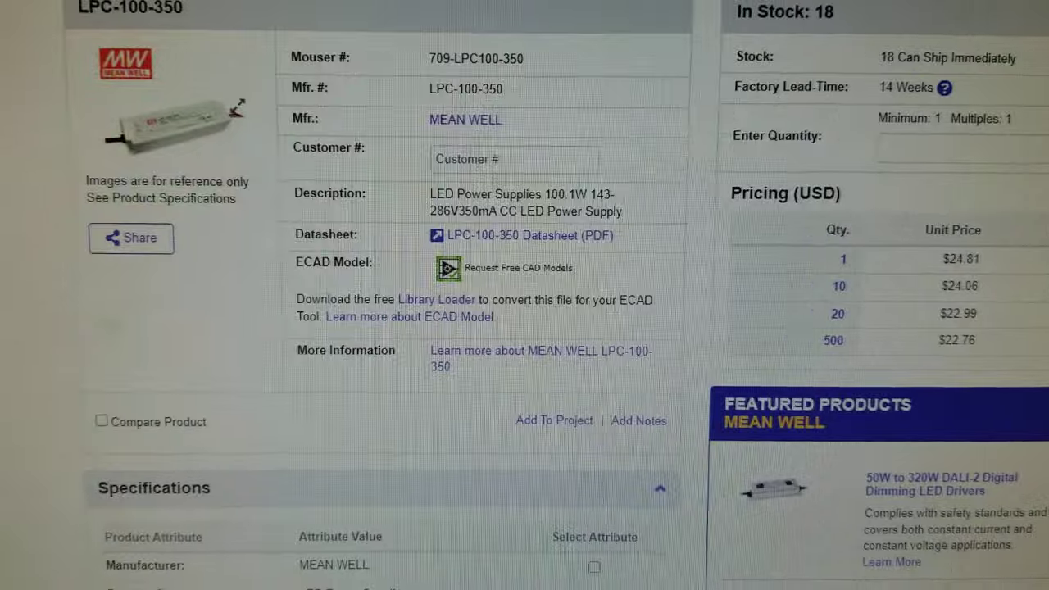
{"action": "scroll", "scroll_direction": "down", "scroll_amount": 3}
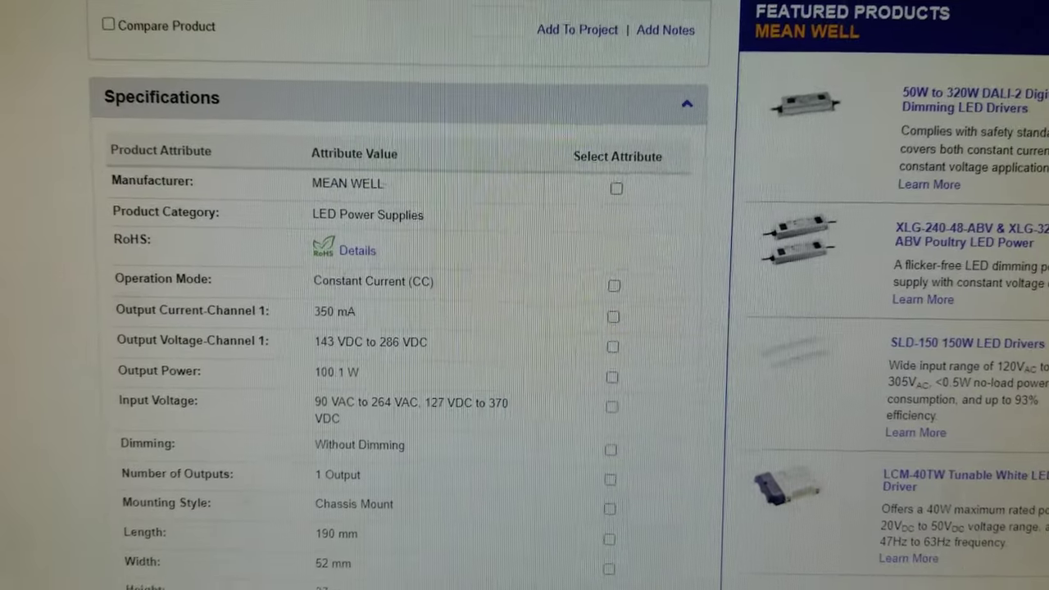
{"action": "scroll", "scroll_direction": "down", "scroll_amount": 3}
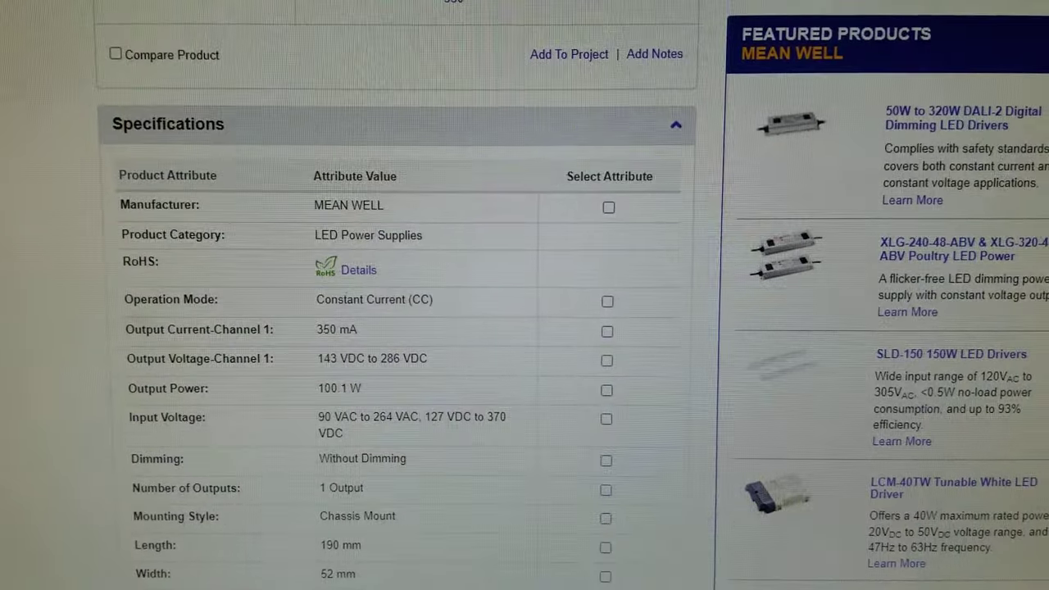
{"action": "scroll", "scroll_direction": "down", "scroll_amount": 3}
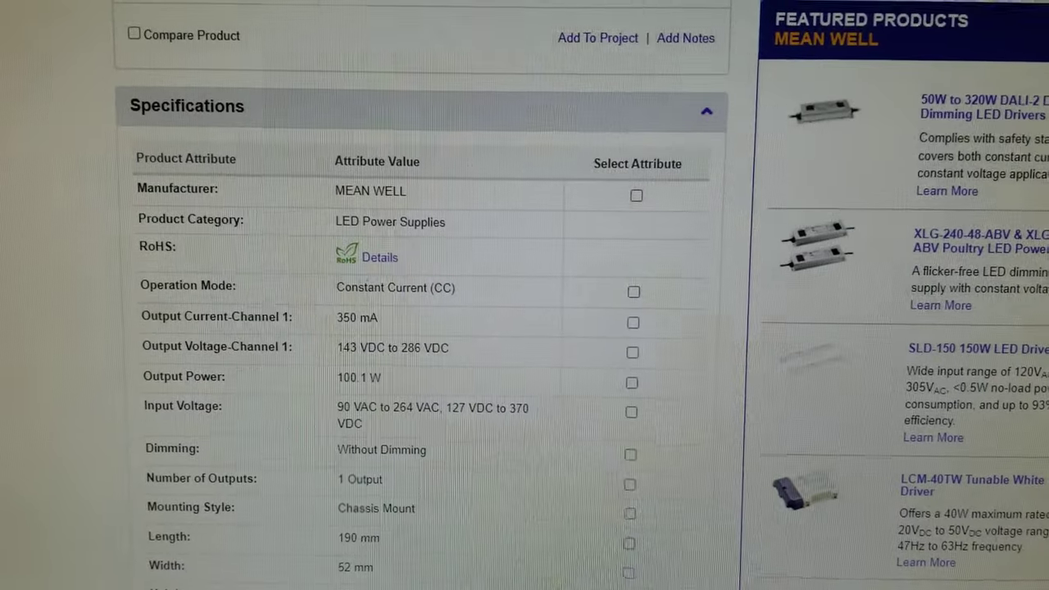
{"action": "scroll", "scroll_direction": "down", "scroll_amount": 3}
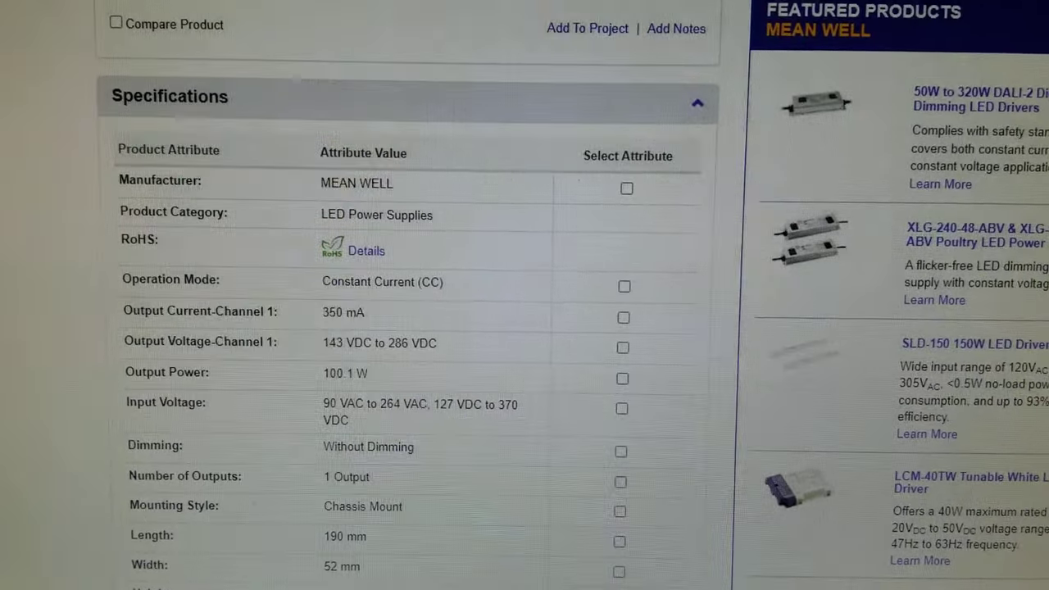
{"action": "scroll", "scroll_direction": "down", "scroll_amount": 3}
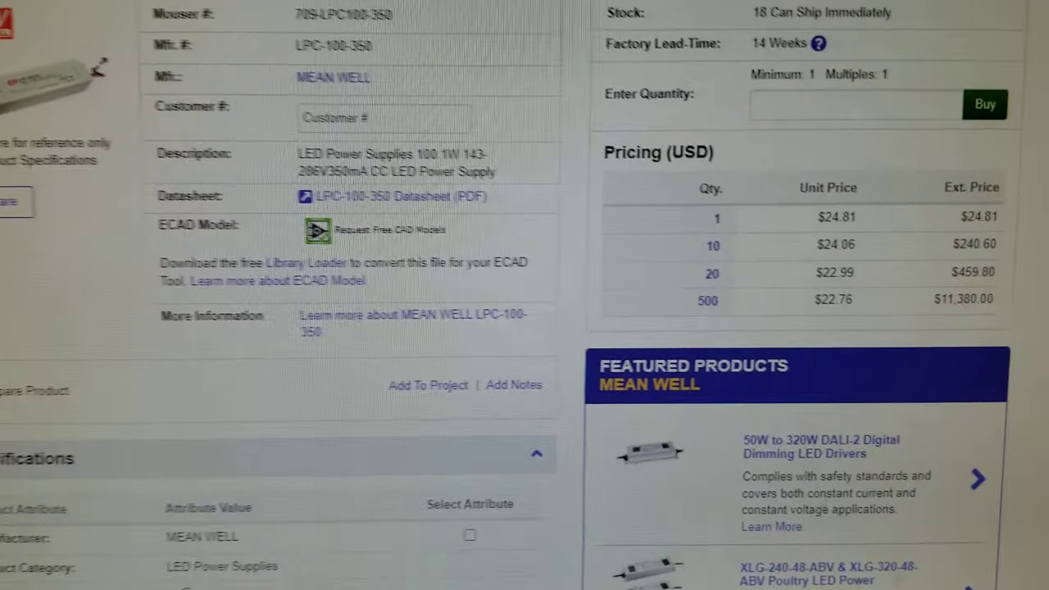
{"action": "scroll", "scroll_direction": "down", "scroll_amount": 3}
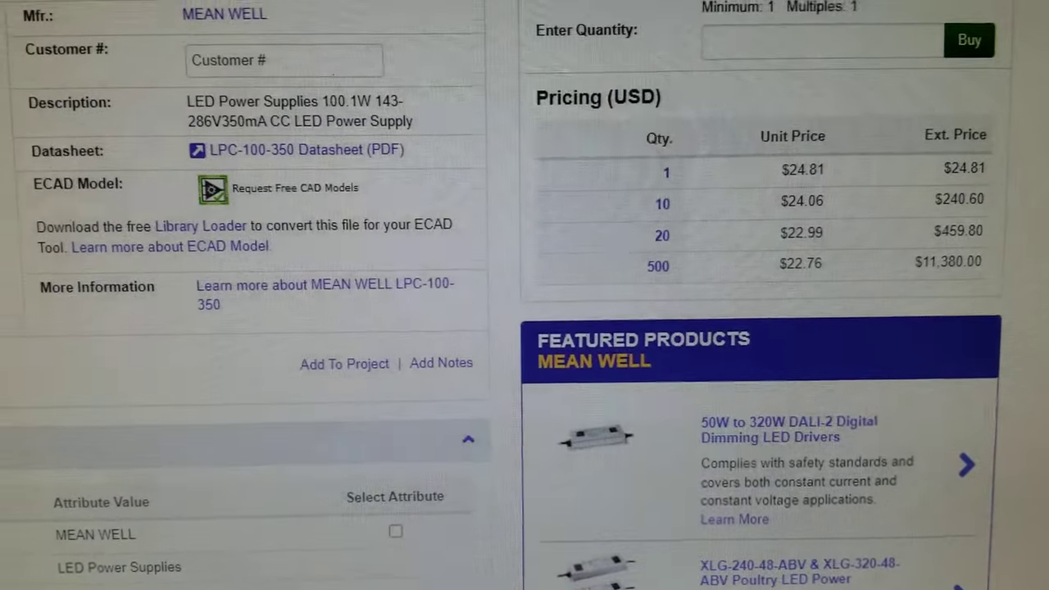
{"action": "scroll", "scroll_direction": "down", "scroll_amount": 3}
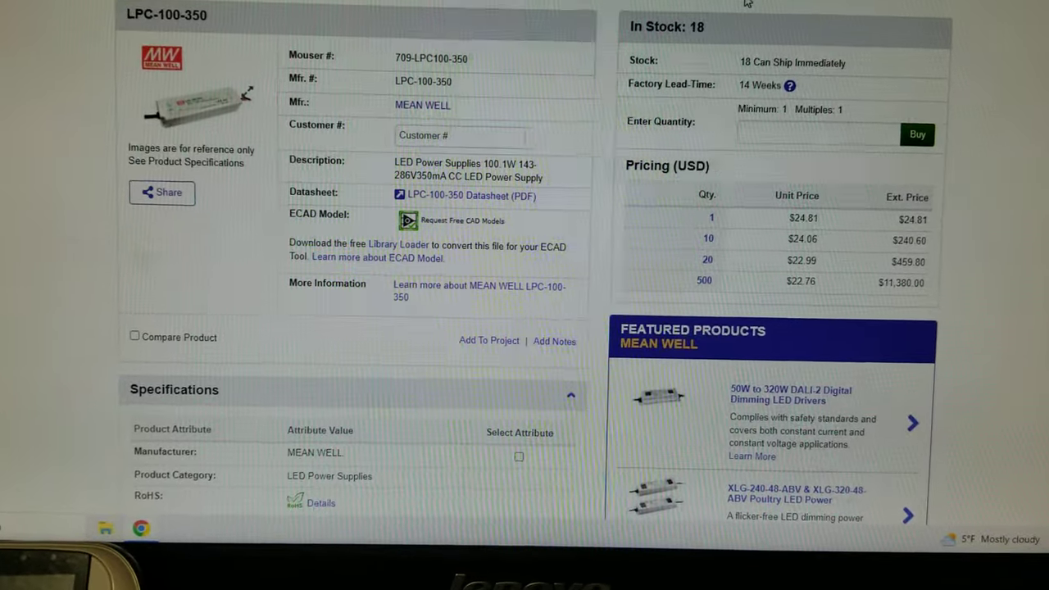
{"action": "scroll", "scroll_direction": "down", "scroll_amount": 3}
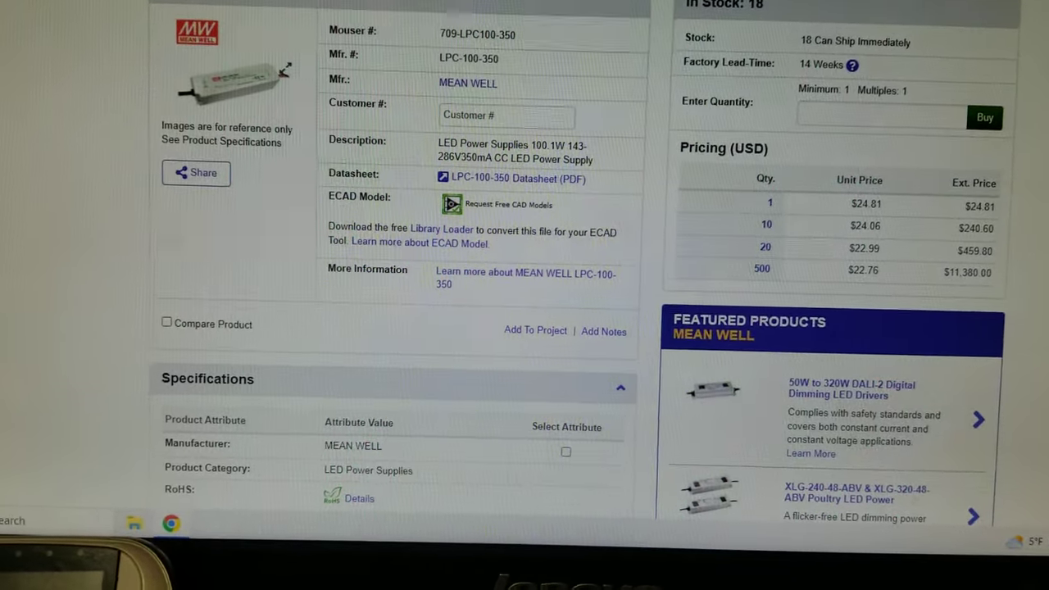
{"action": "scroll", "scroll_direction": "down", "scroll_amount": 3}
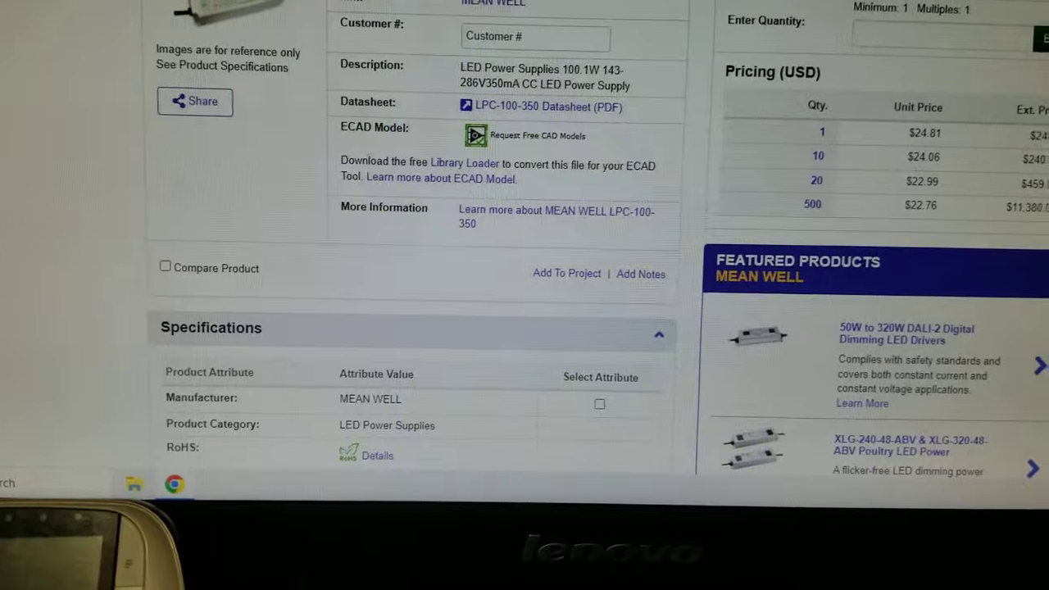
{"action": "scroll", "scroll_direction": "down", "scroll_amount": 3}
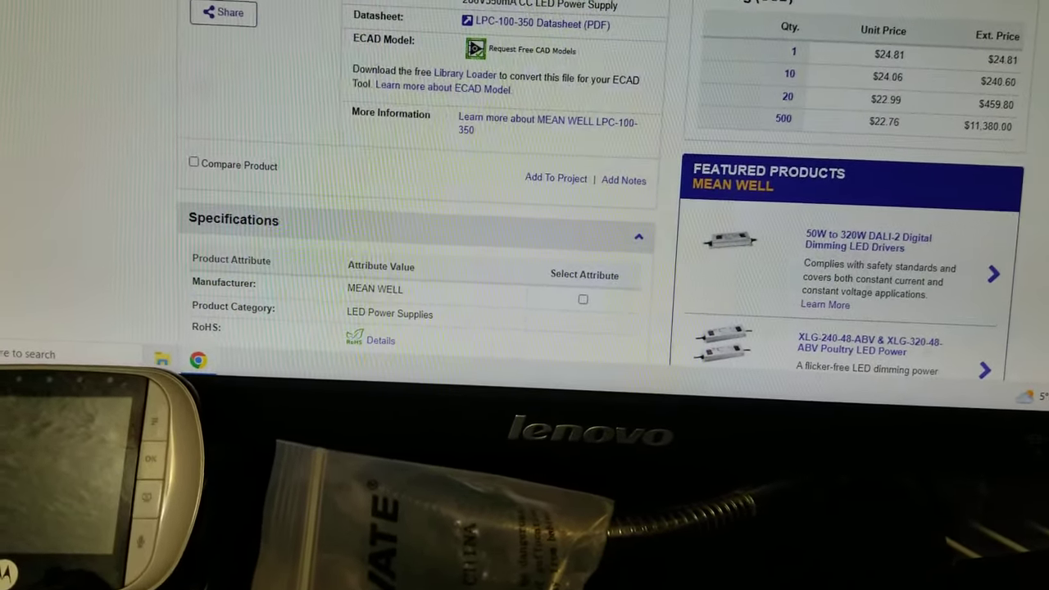
{"action": "scroll", "scroll_direction": "down", "scroll_amount": 3}
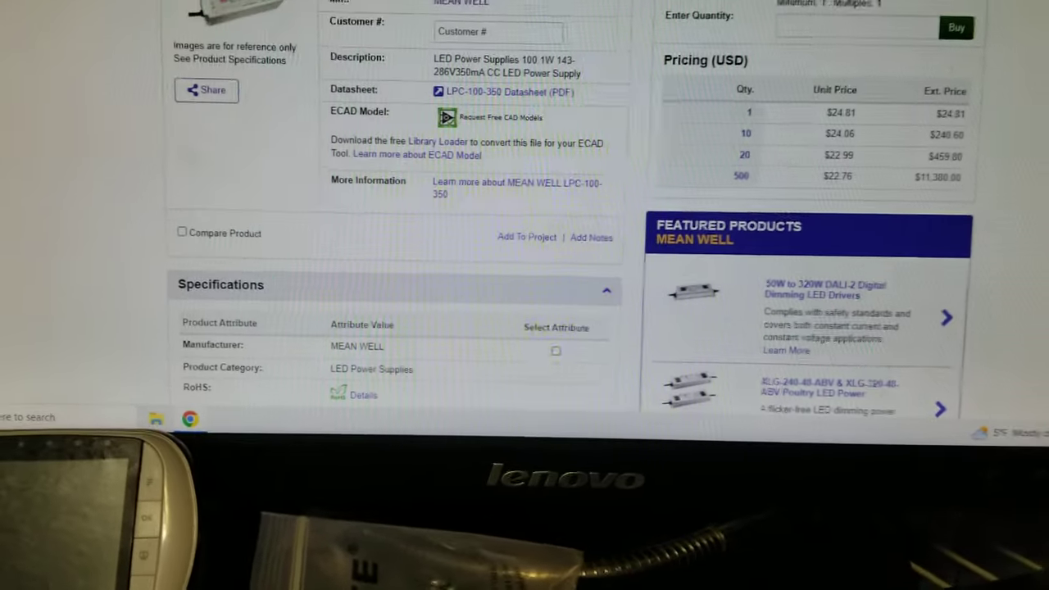